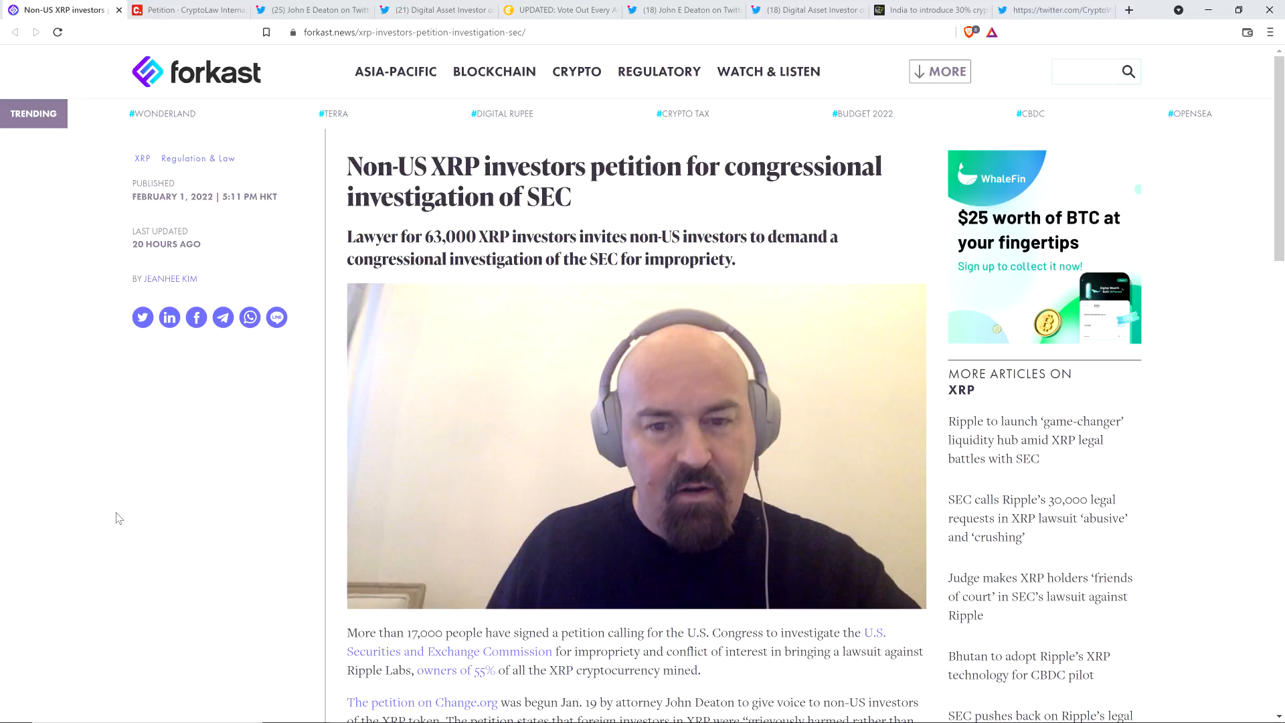
mouse_move(98, 543)
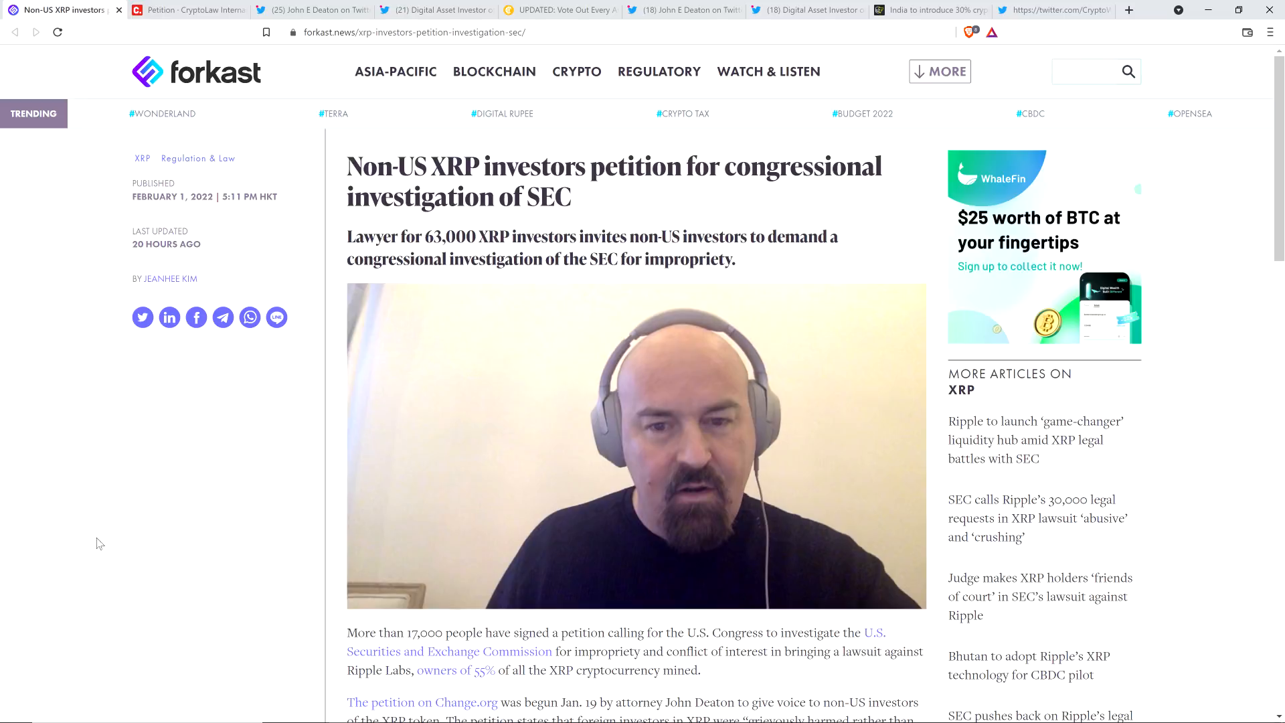
mouse_move(76, 577)
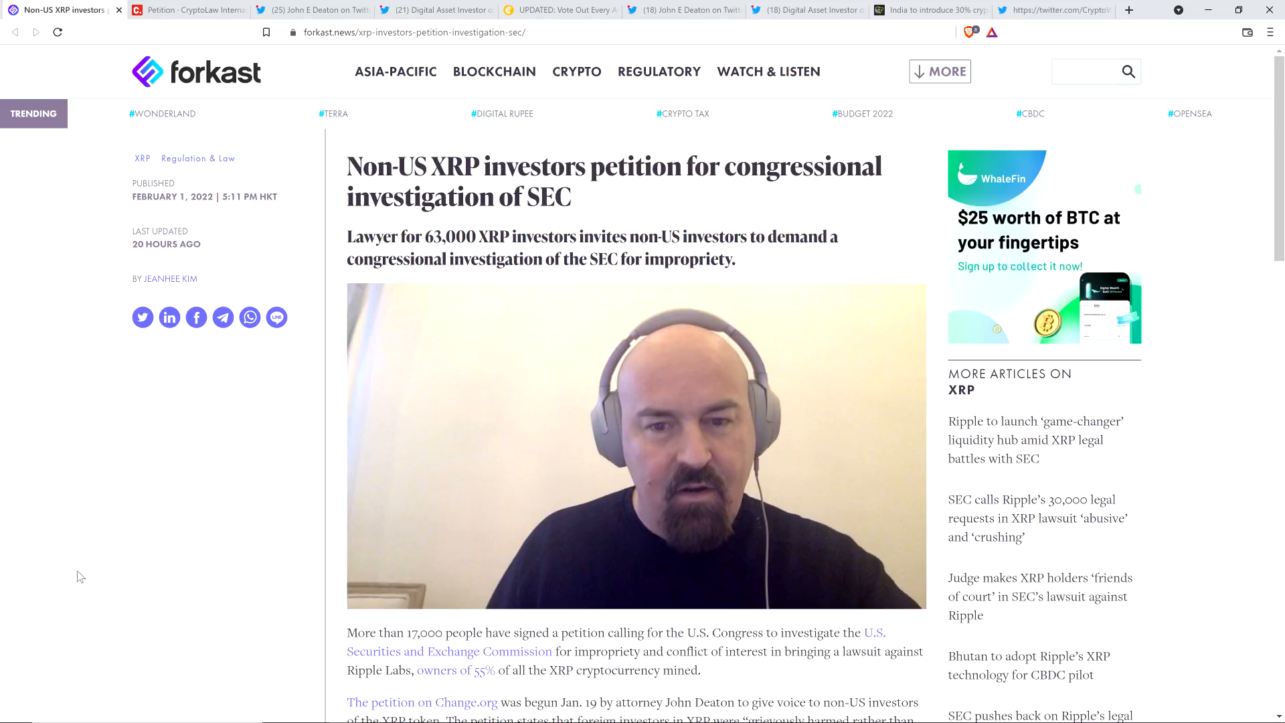
mouse_move(98, 584)
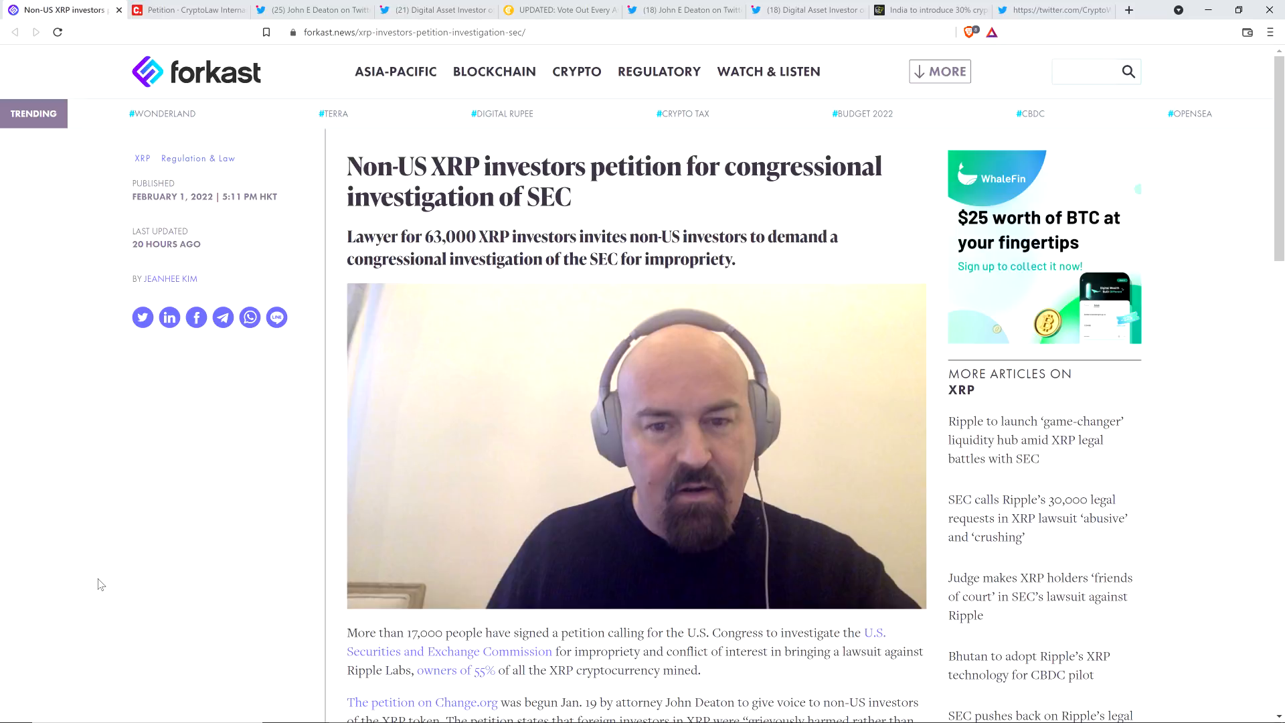
mouse_move(215, 486)
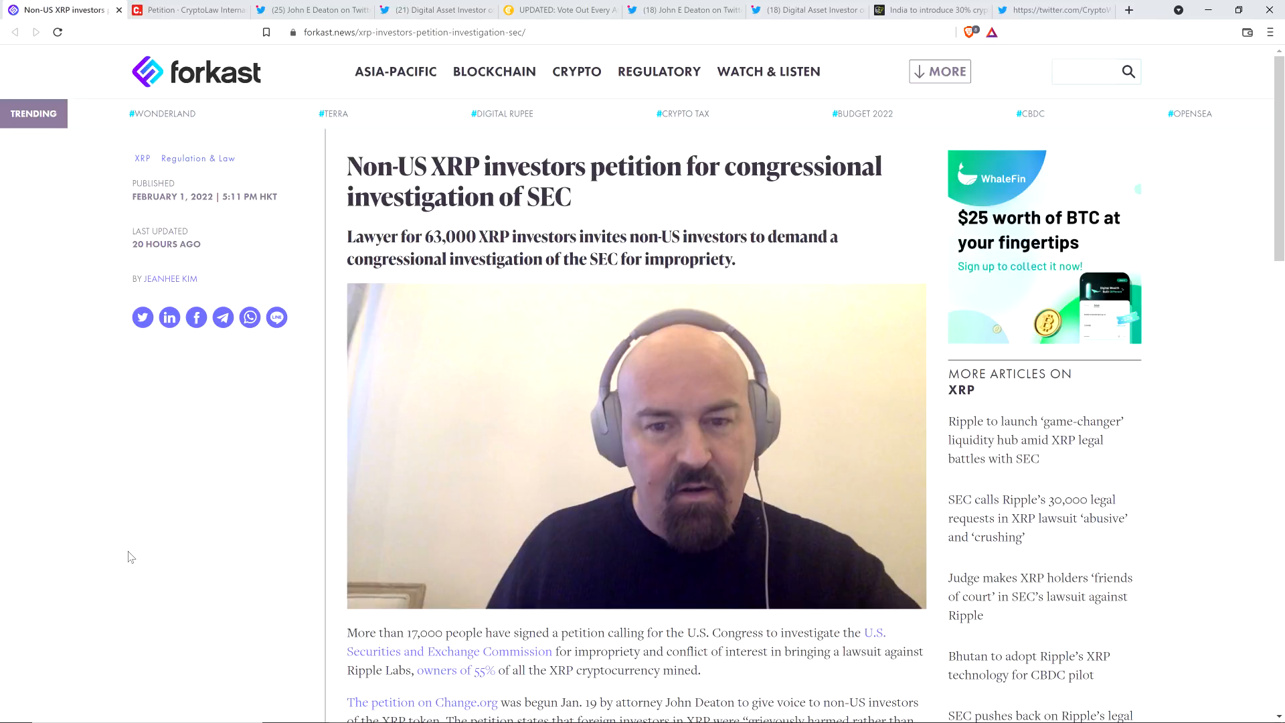
Scroll the Forkast article down to Deaton representing over 63,000 XRP investors as friends of the court
scroll("down", 3)
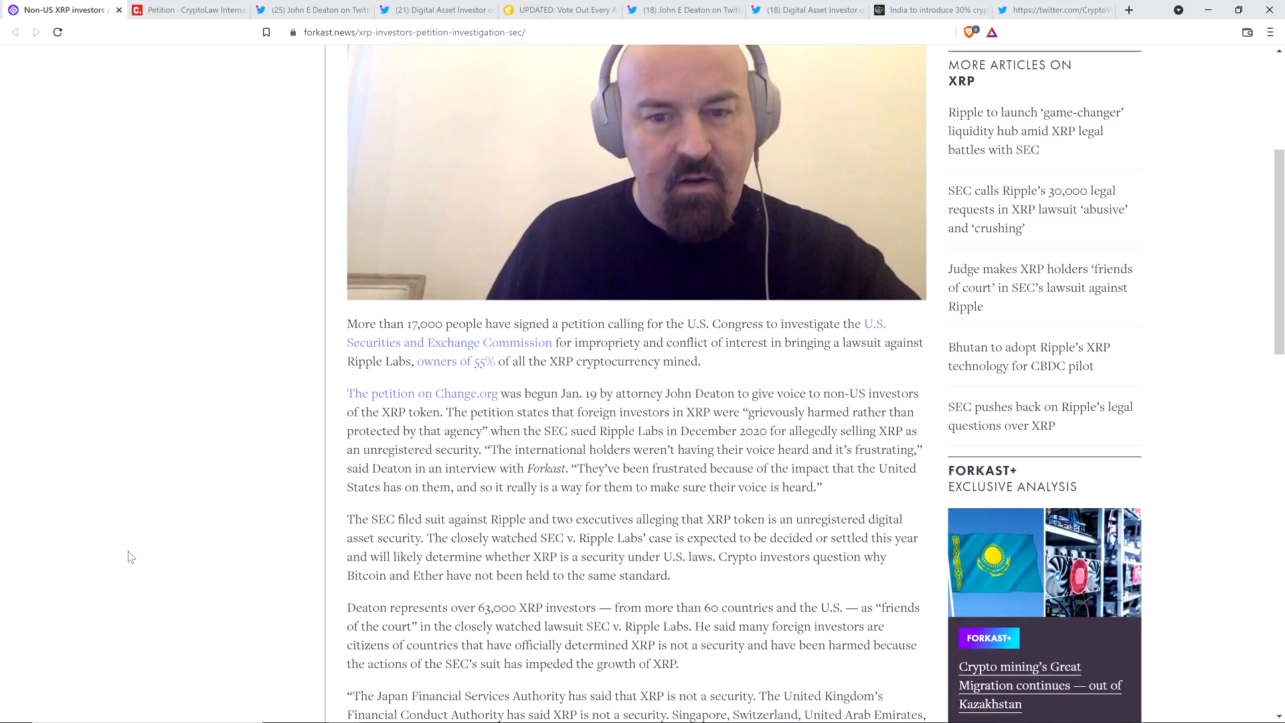
scroll("down", 3)
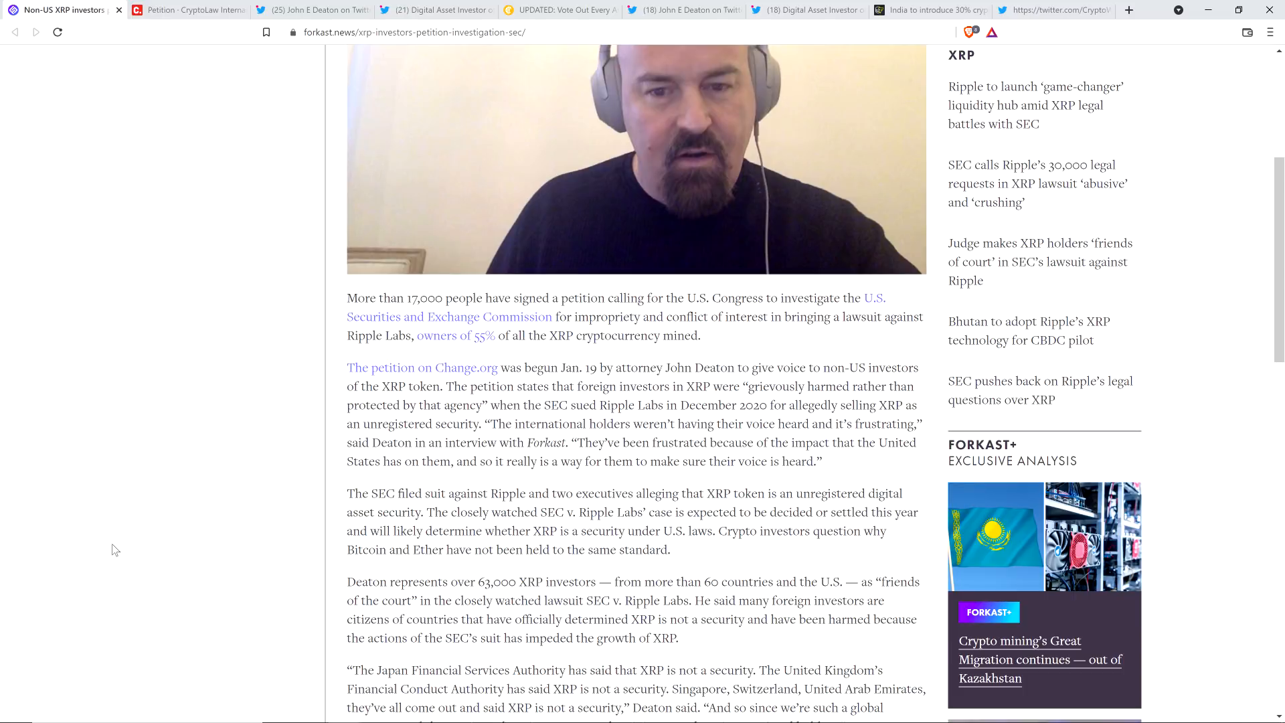
scroll("down", 3)
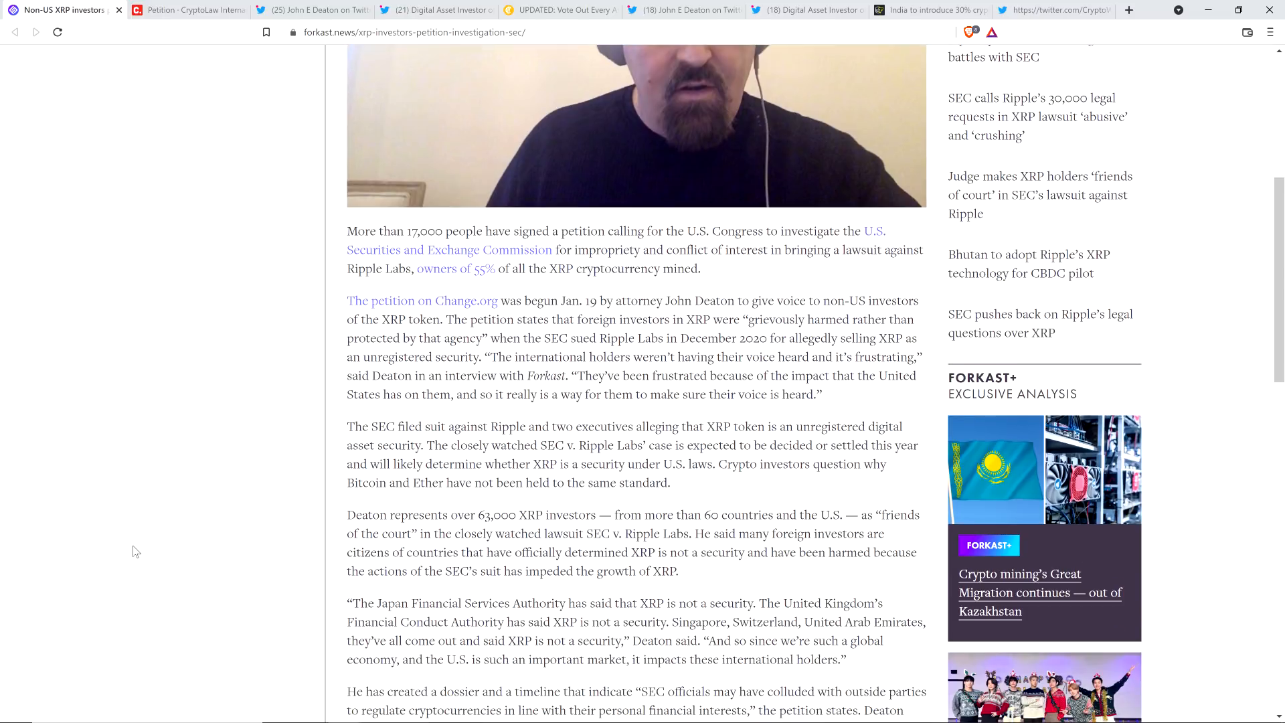
scroll("down", 3)
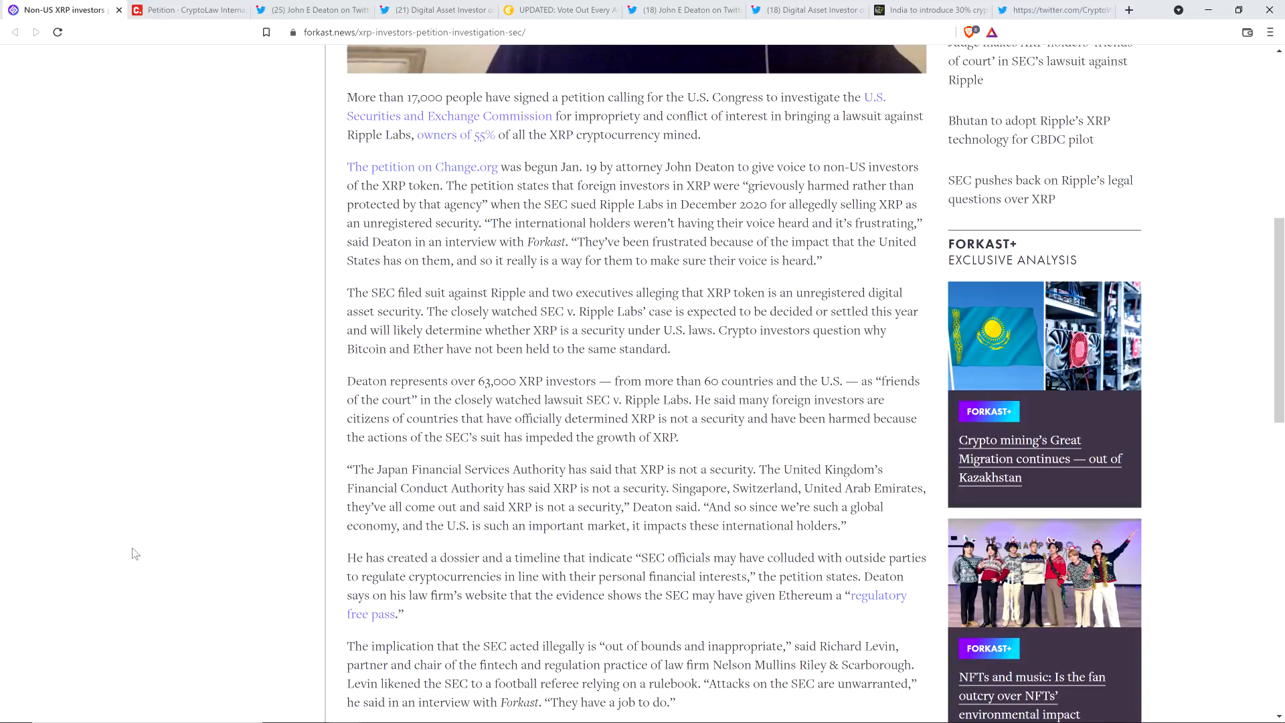
mouse_move(98, 538)
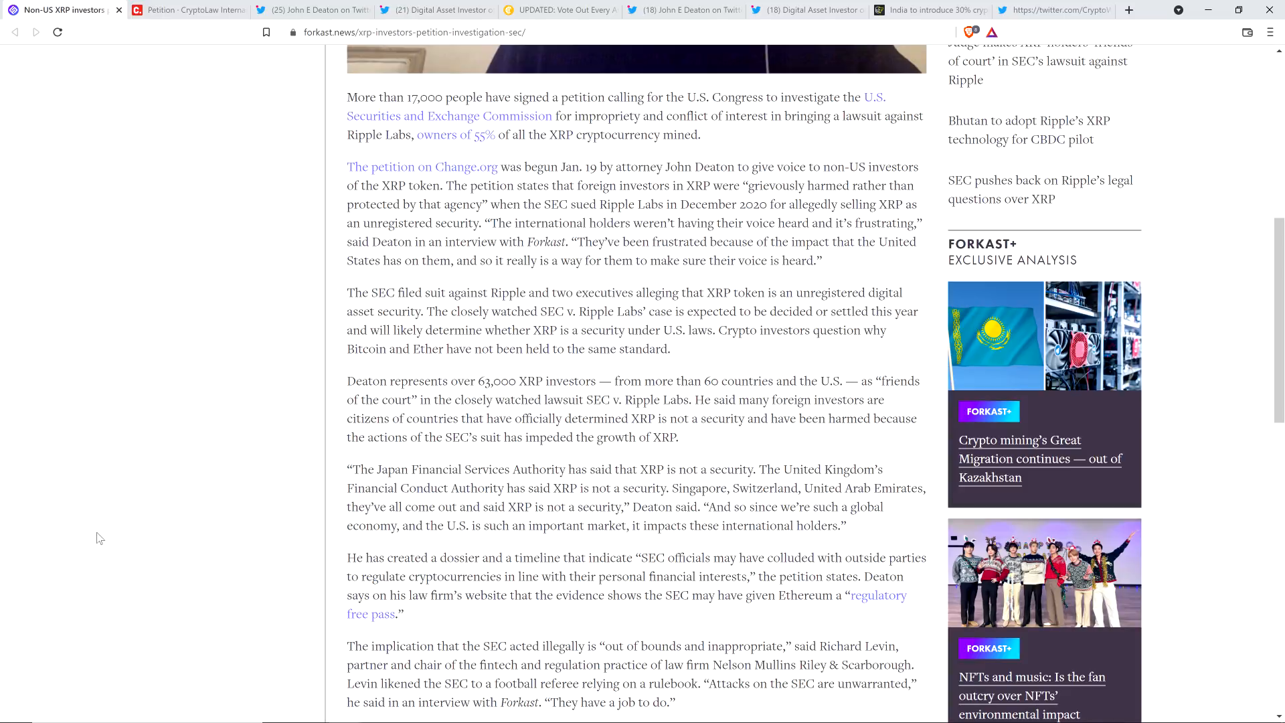
scroll("down", 3)
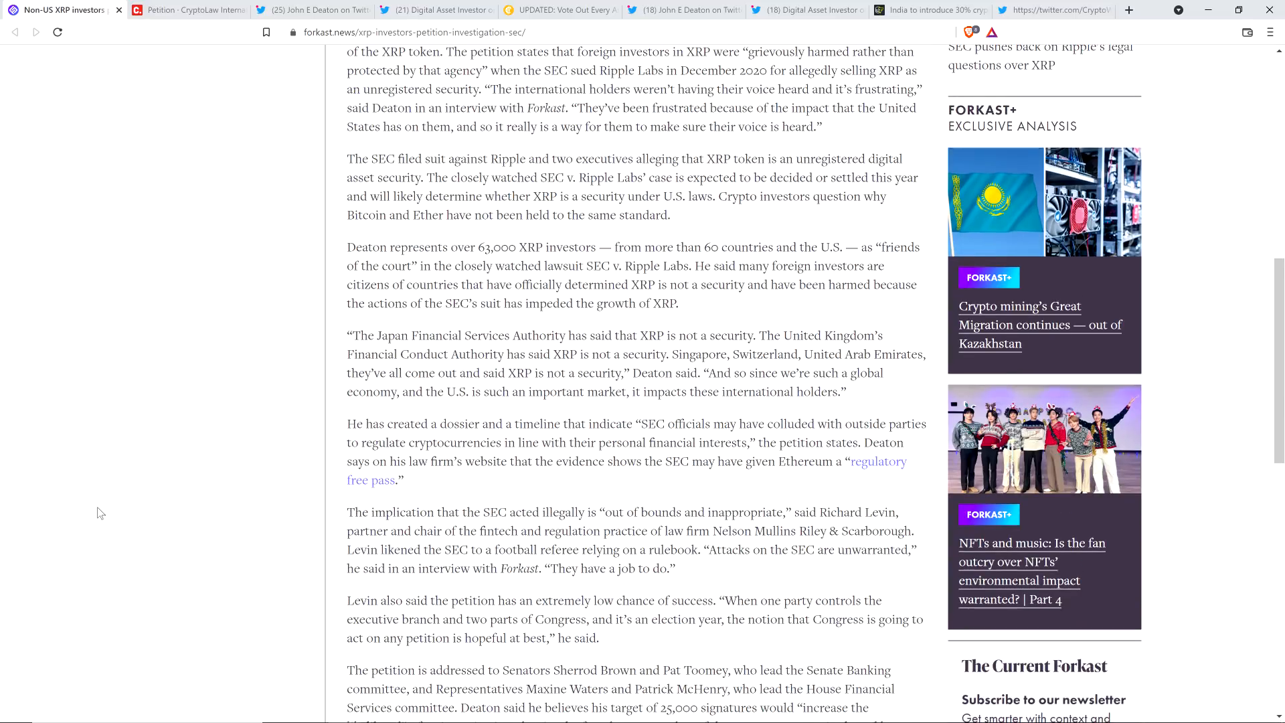
scroll("down", 3)
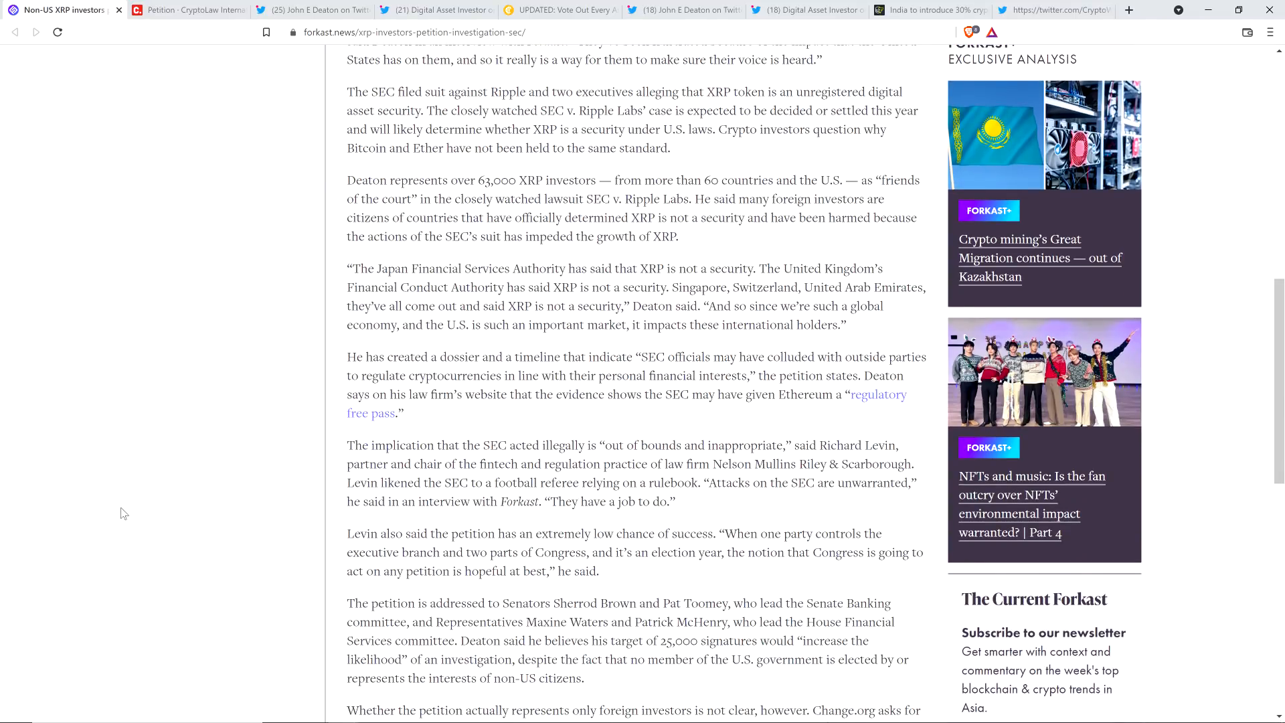
scroll("down", 3)
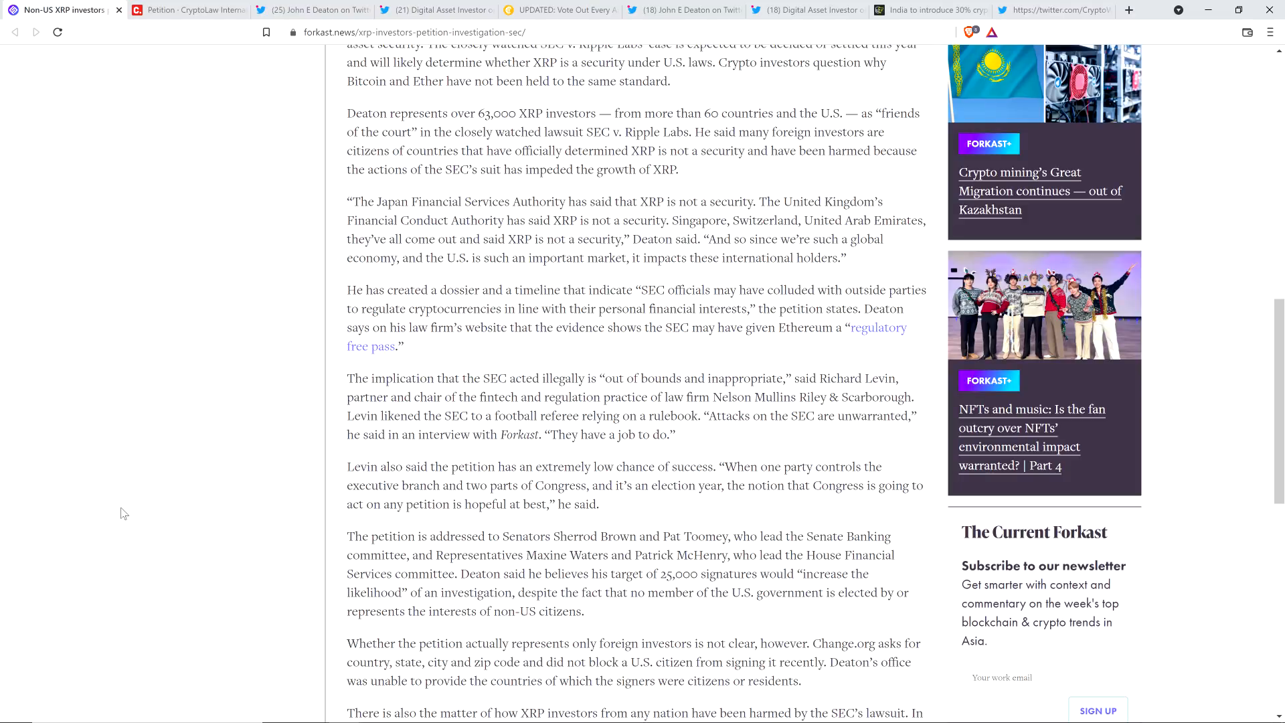
mouse_move(121, 486)
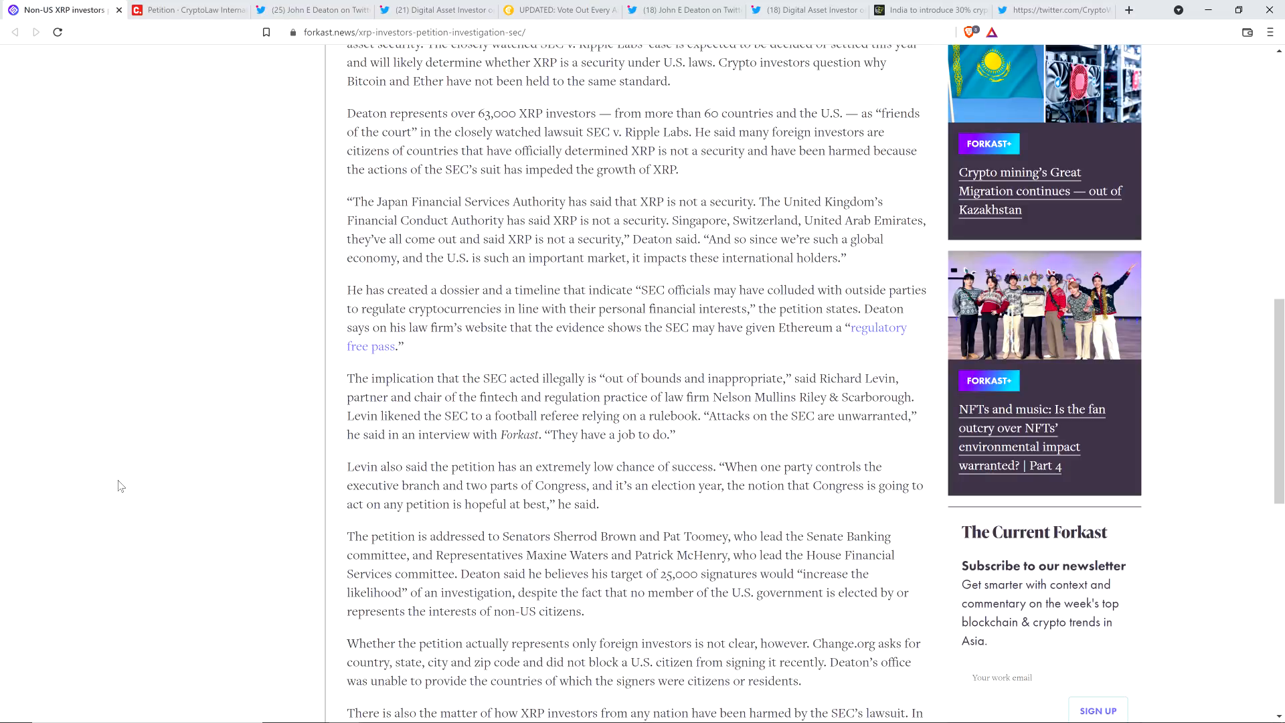
mouse_move(123, 482)
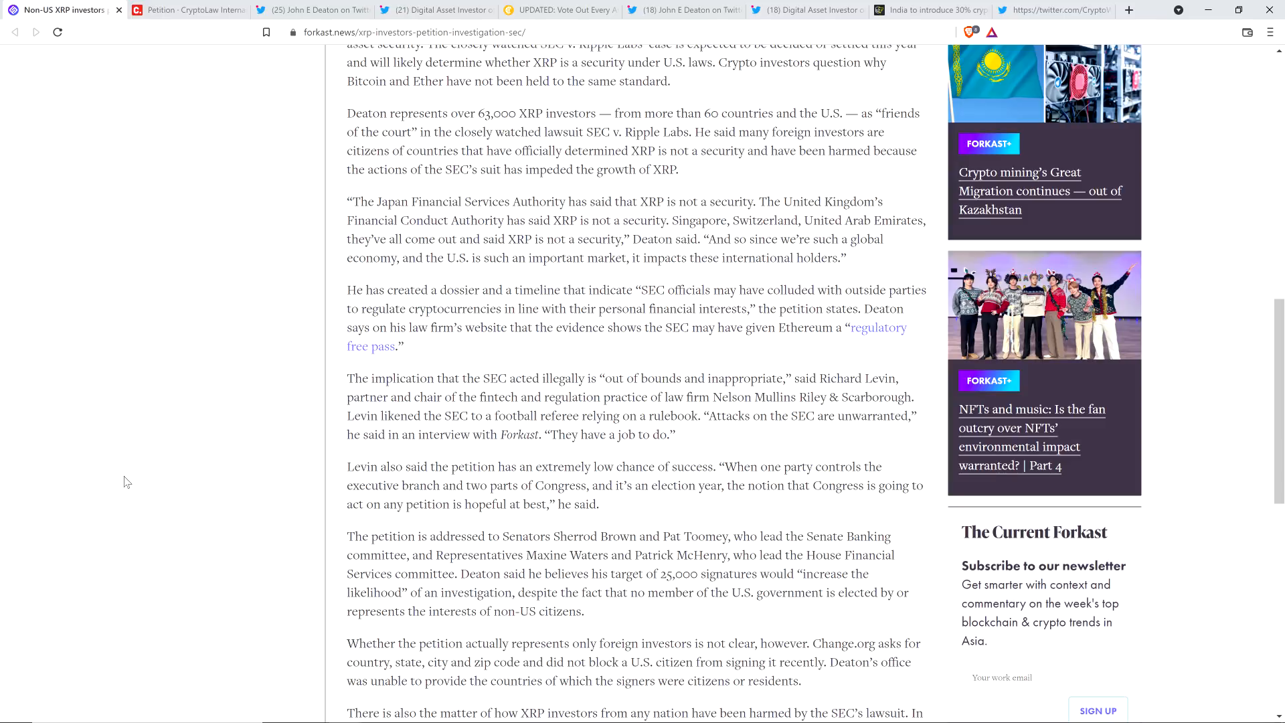
scroll("down", 3)
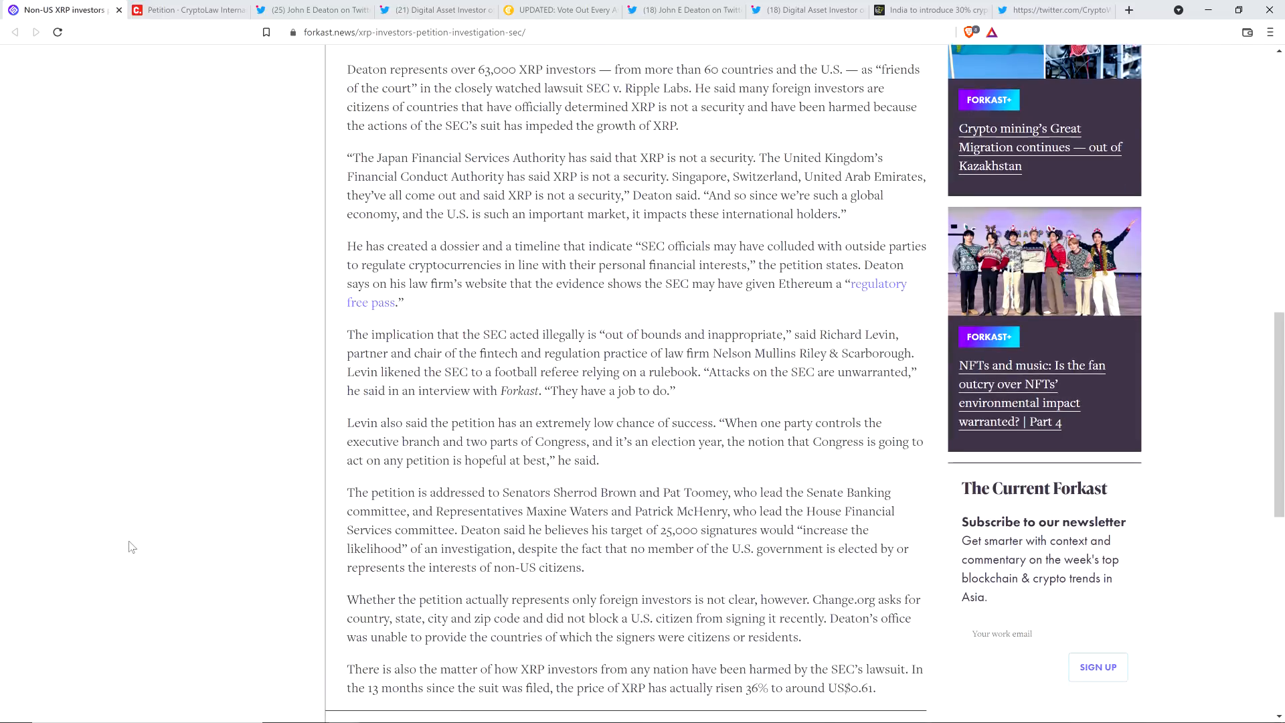
scroll("down", 3)
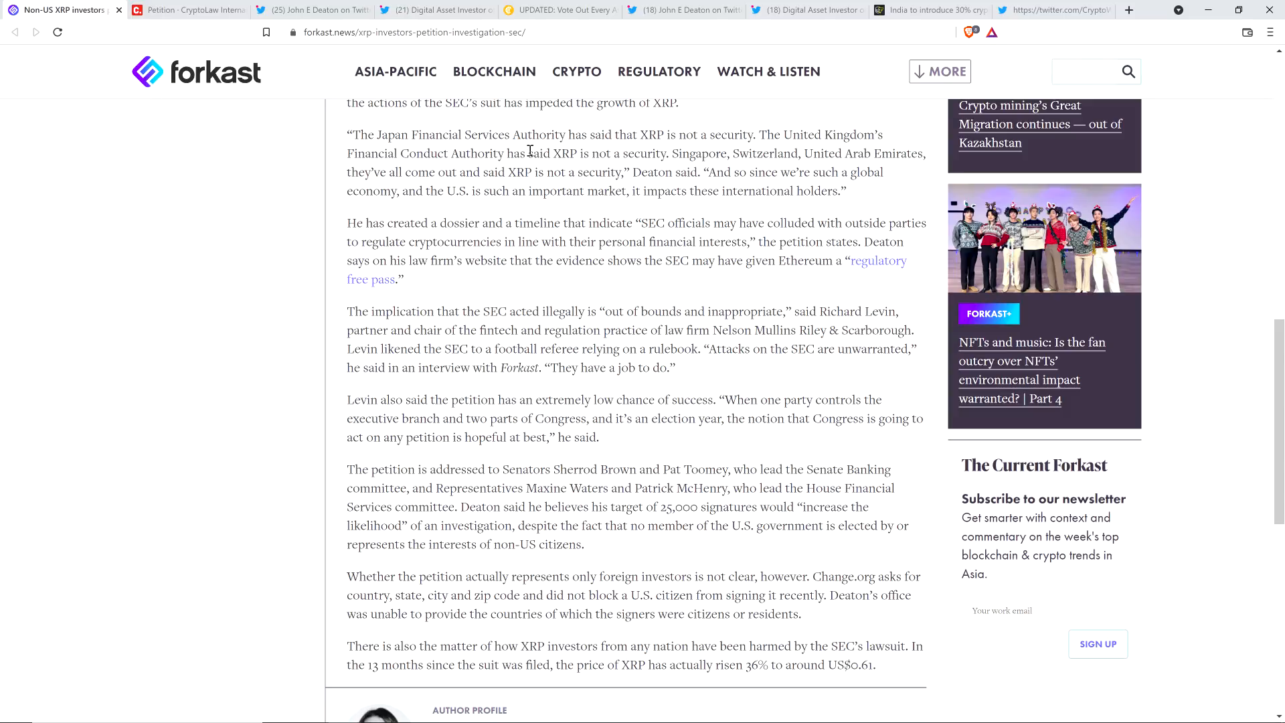
Open John E Deaton's tweet quoting Levin's 'attacks on the SEC are unwarranted' remark
left_click(312, 10)
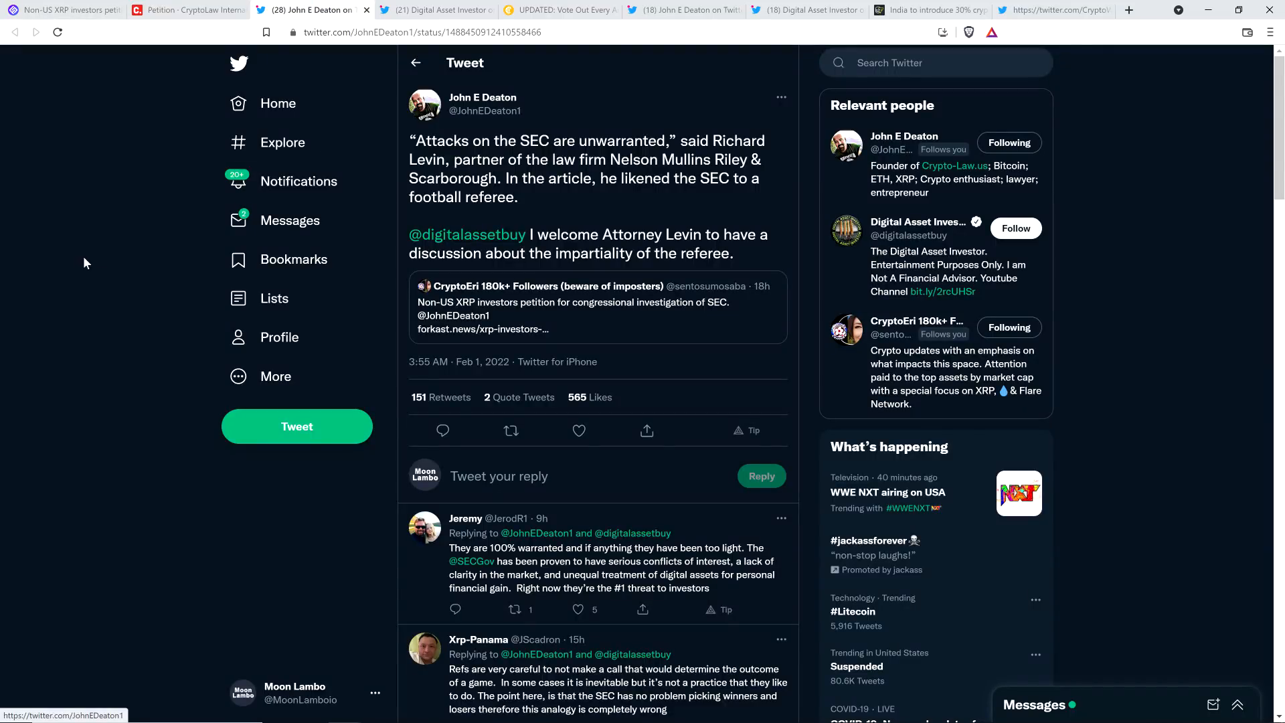
mouse_move(124, 256)
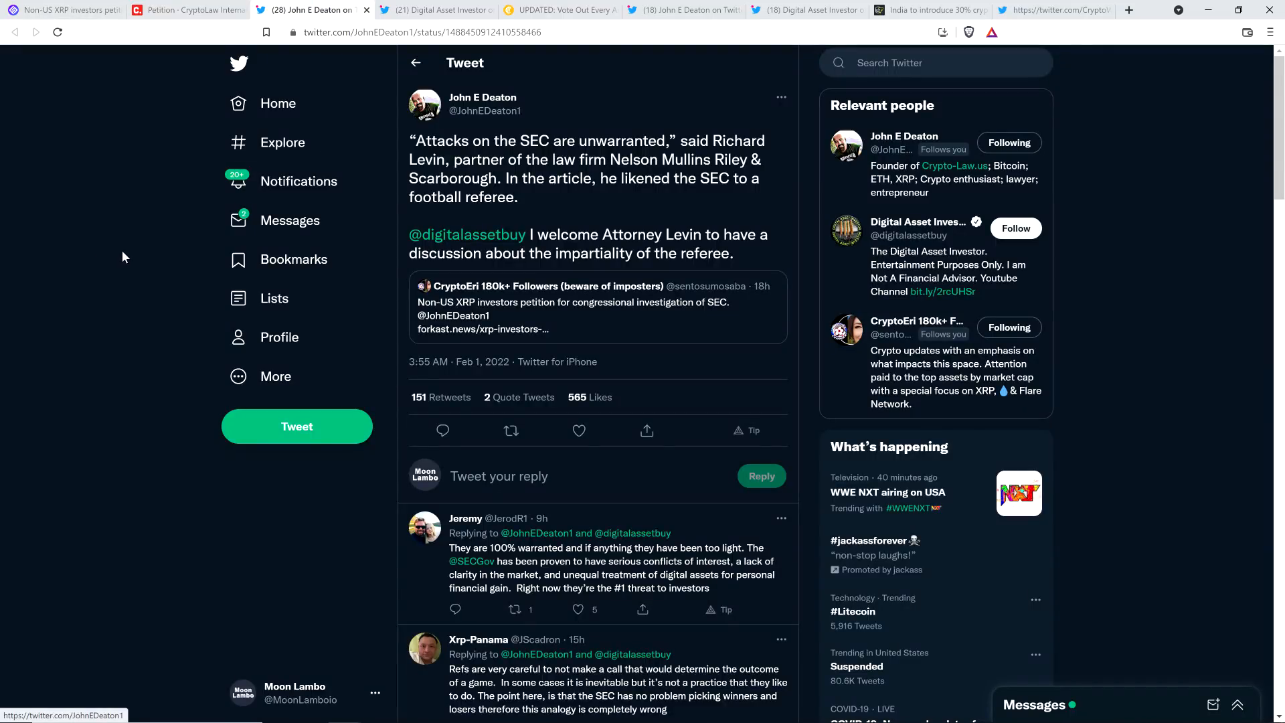
mouse_move(116, 235)
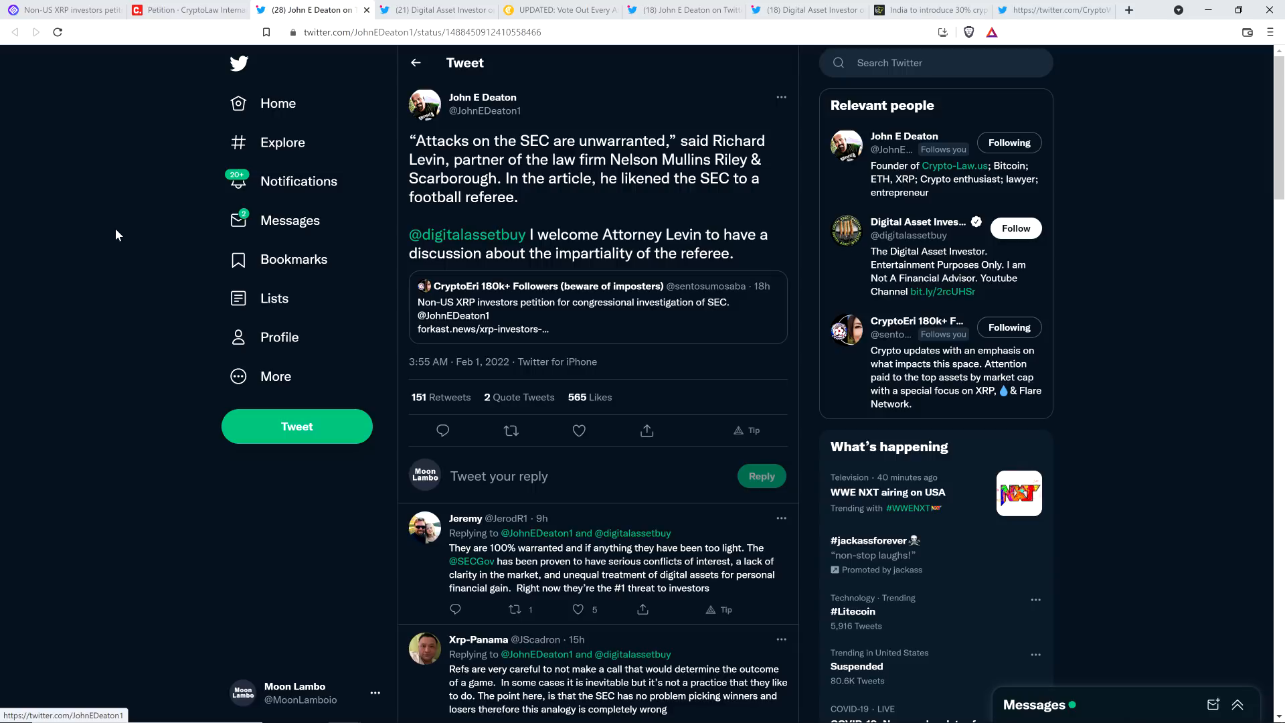
mouse_move(138, 221)
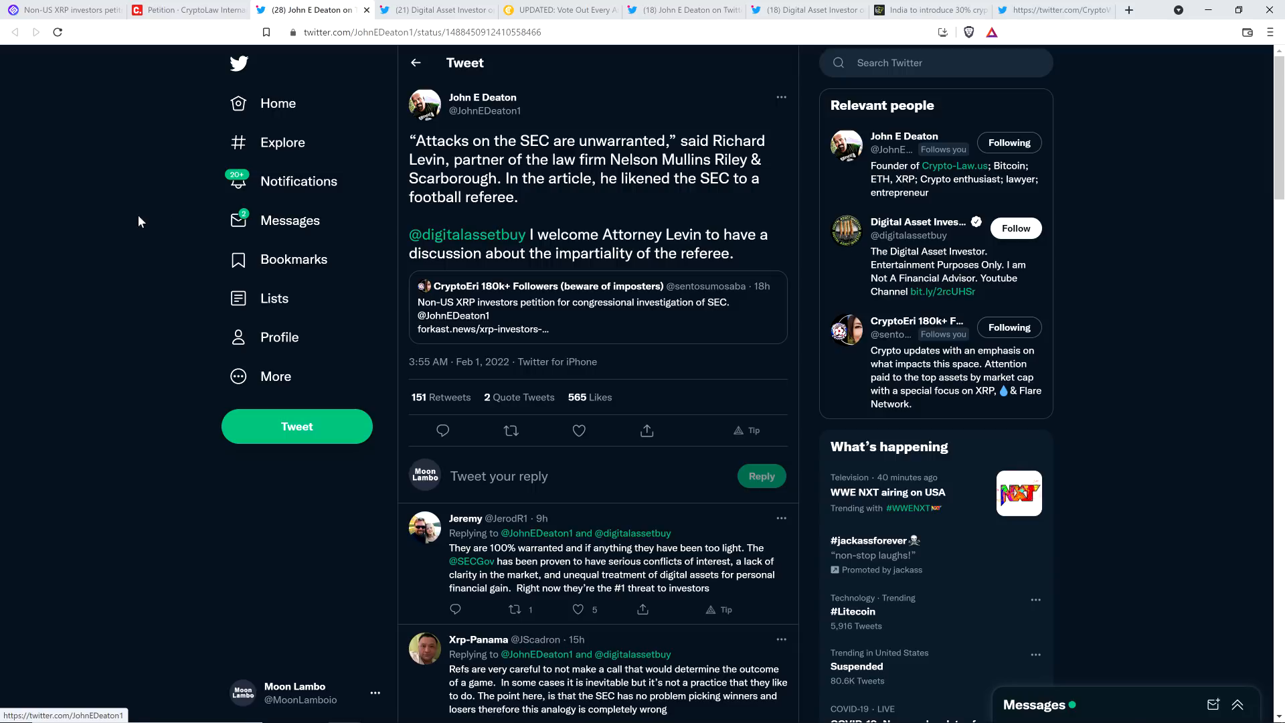
mouse_move(437, 9)
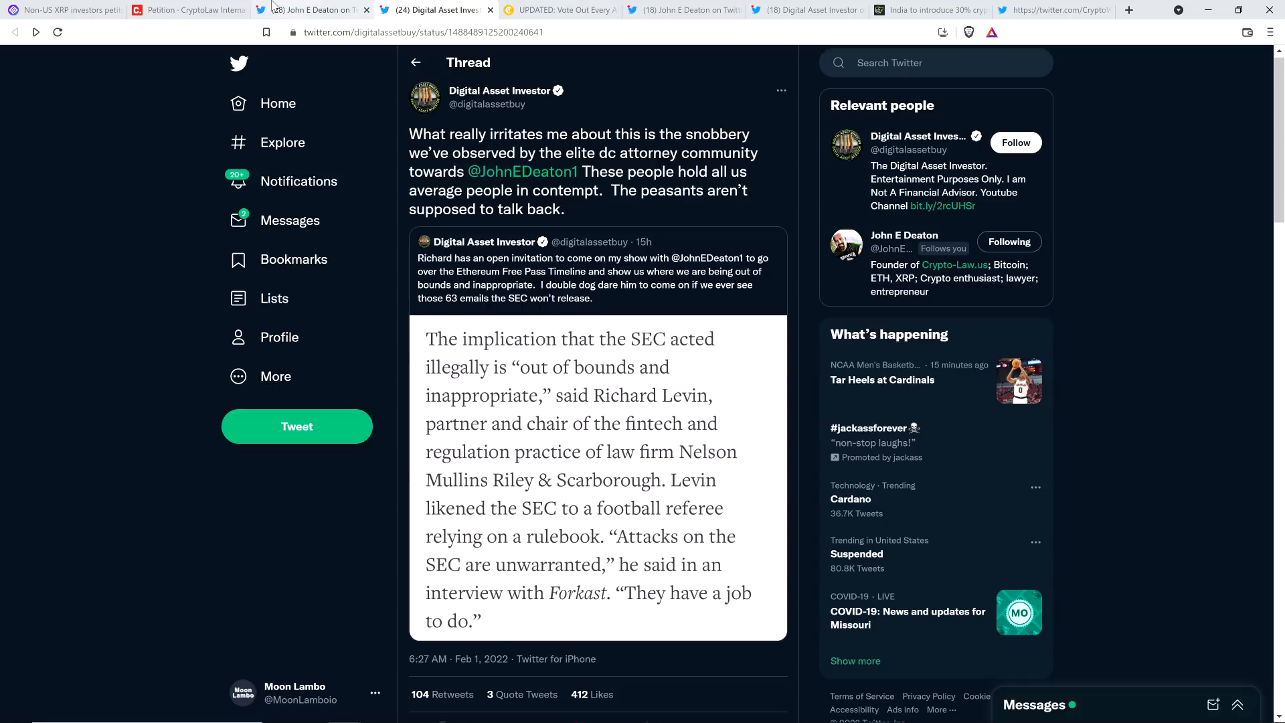
Switch to the Change.org 'CryptoLaw International Connect to Congress' petition tab
left_click(189, 10)
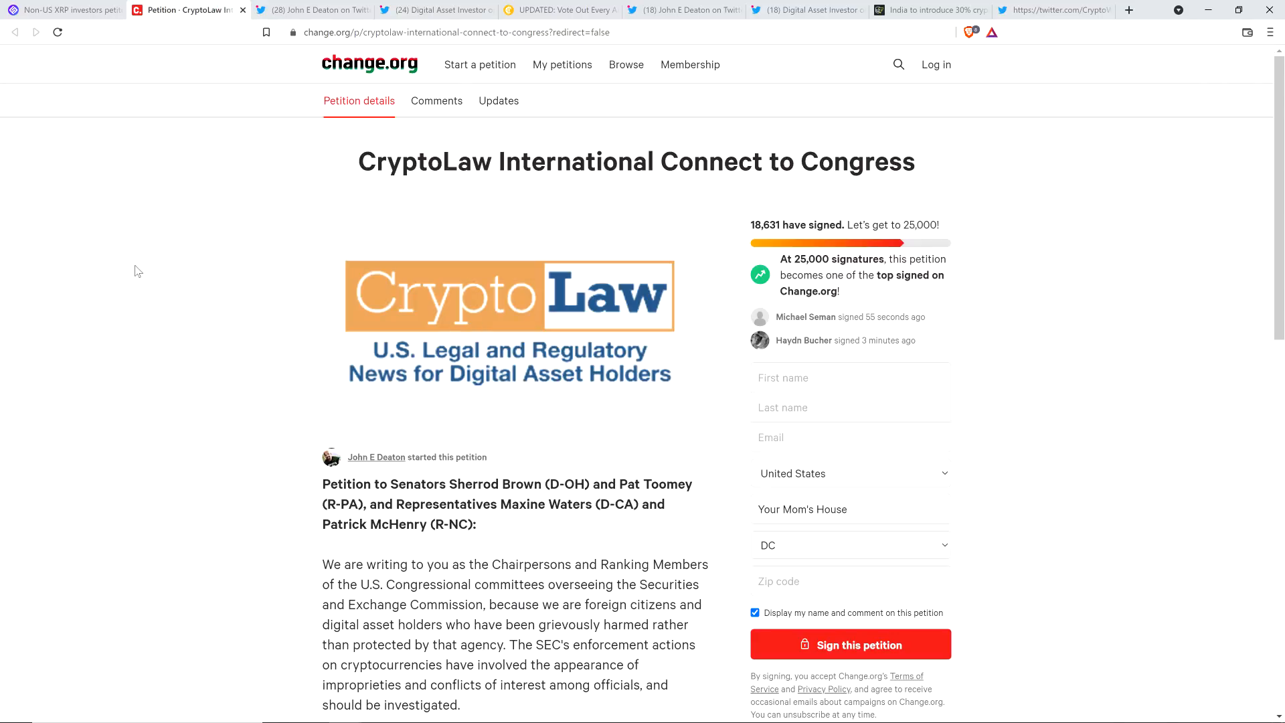
mouse_move(106, 320)
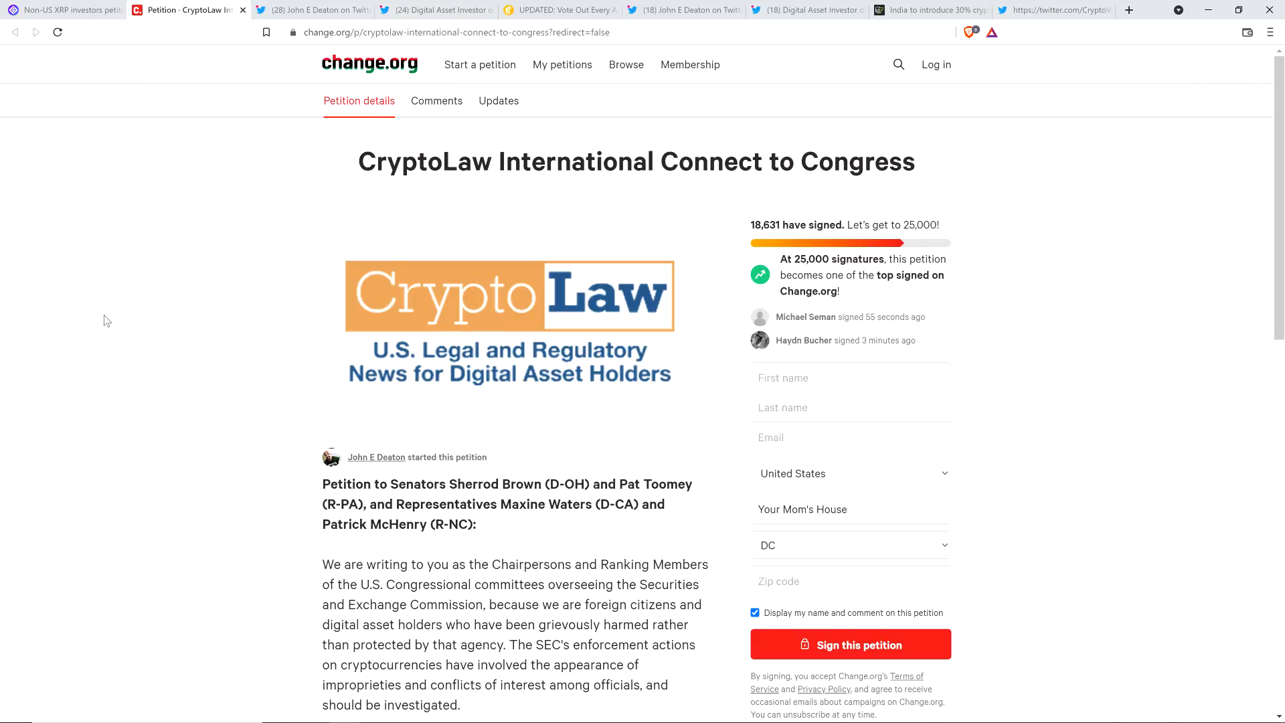